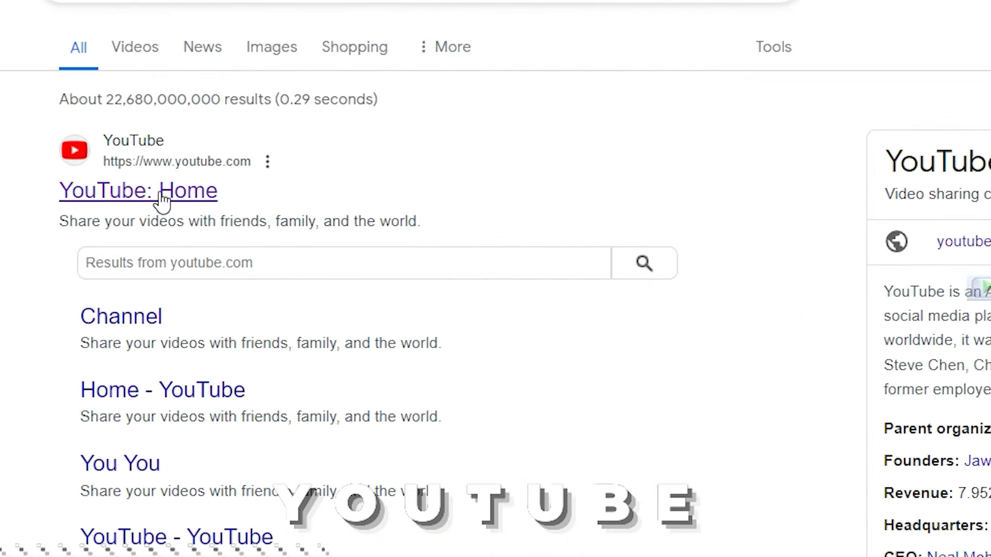
Leave Google's results for YouTube's home page and reach its Cybrary hacking search results.
click(138, 190)
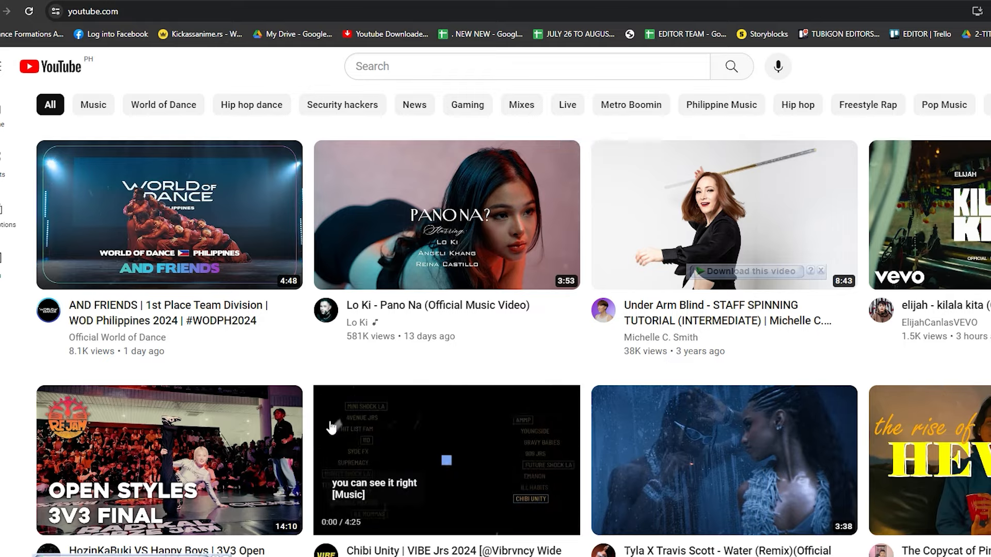
scroll(down, 3)
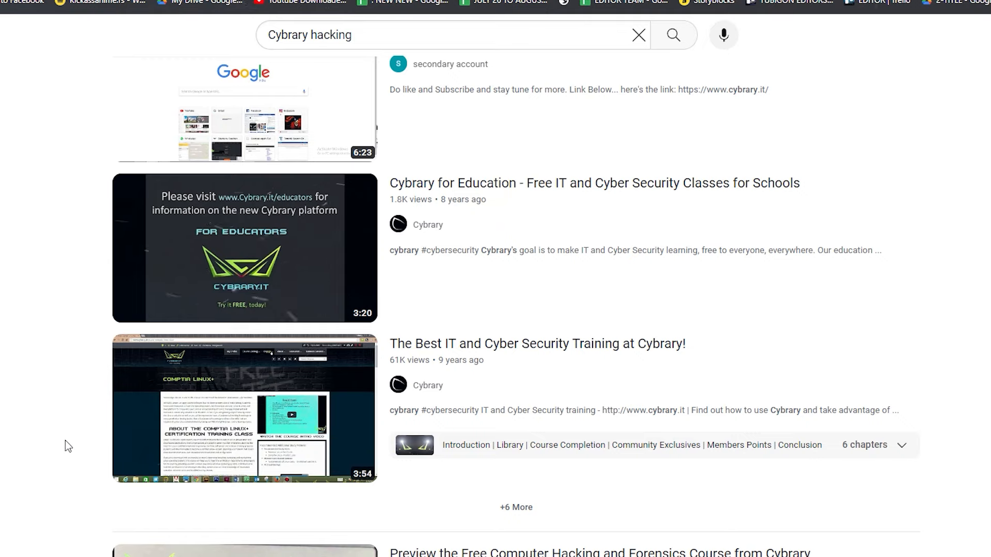
Briefly watch Cybrary's free ethical hacking preview, return to the results and start the 'hacking course' Short.
click(443, 36)
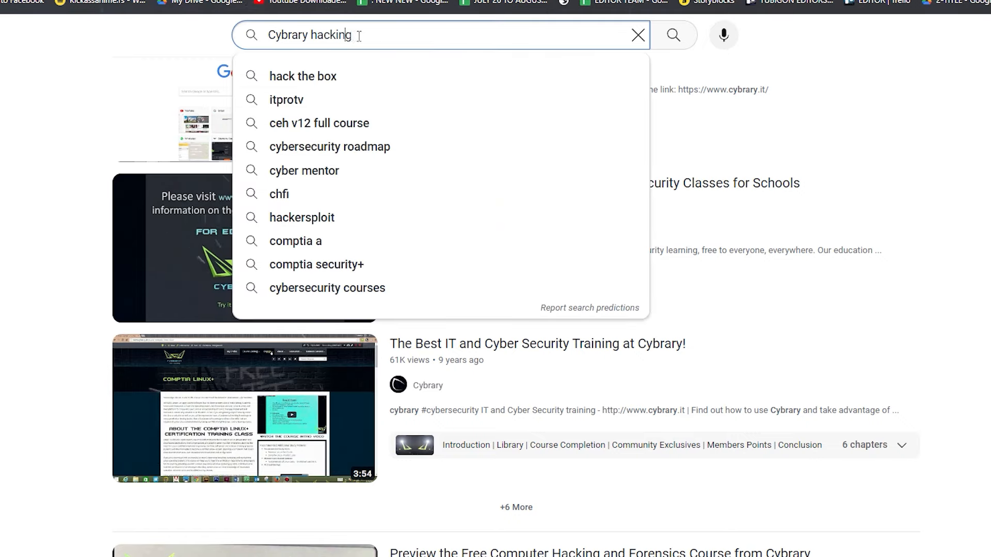
click(61, 397)
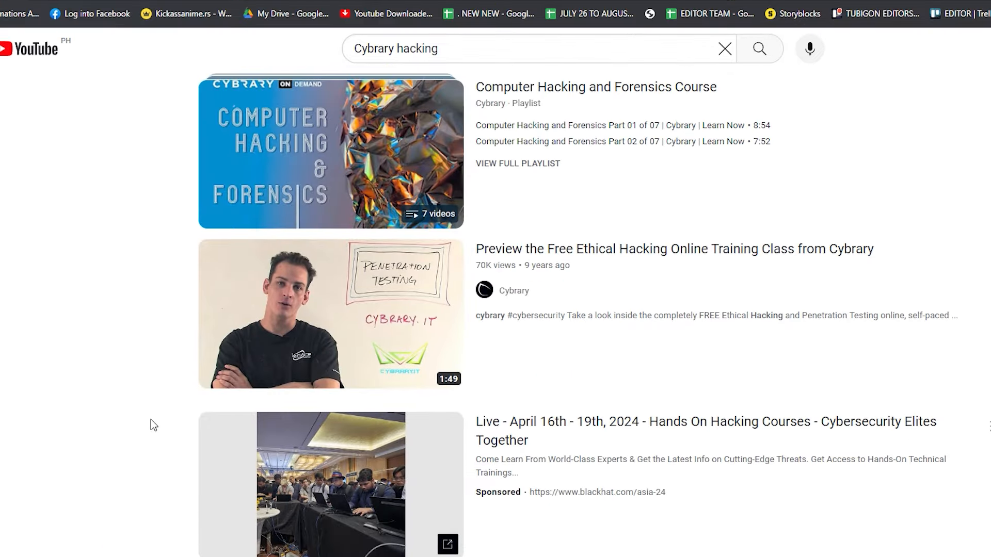
mouse_move(280, 285)
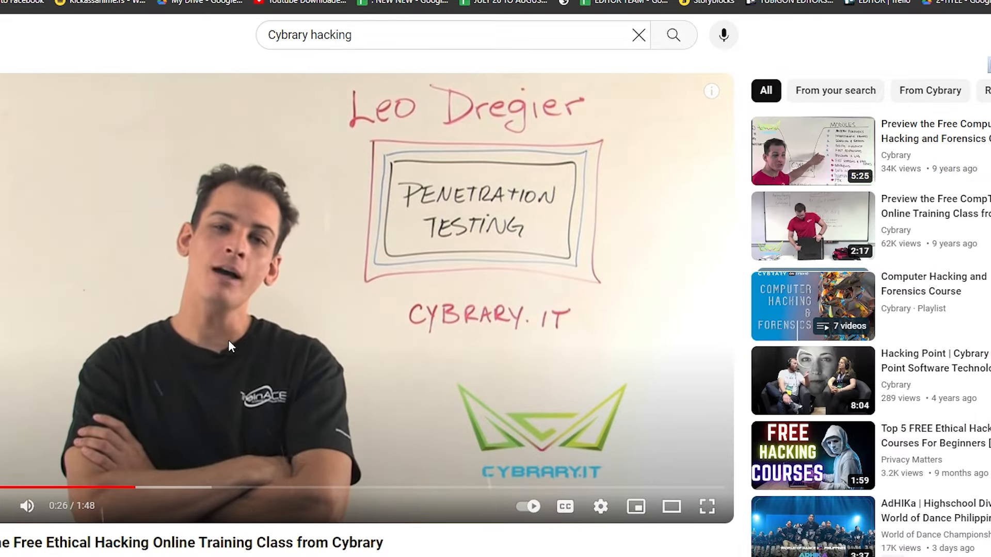
click(812, 150)
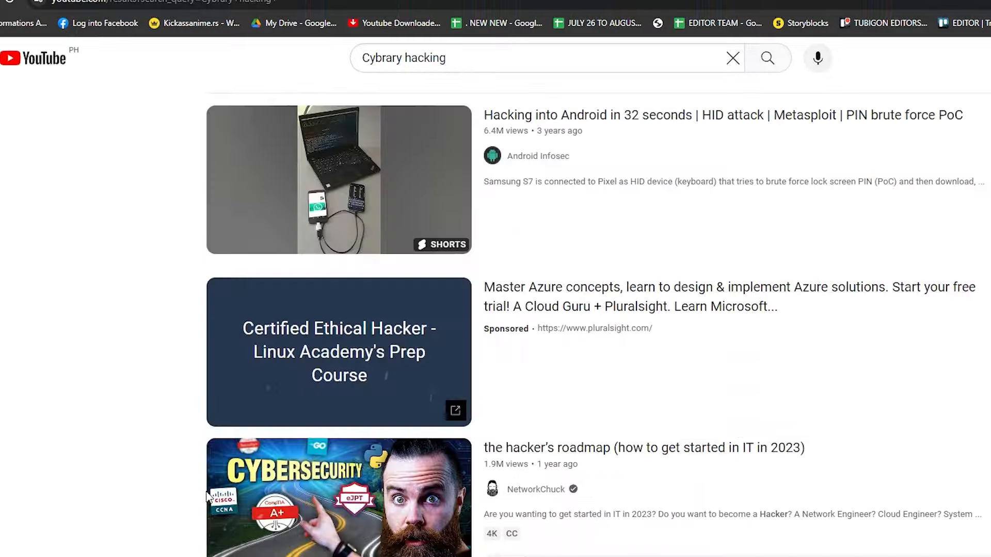
scroll(down, 3)
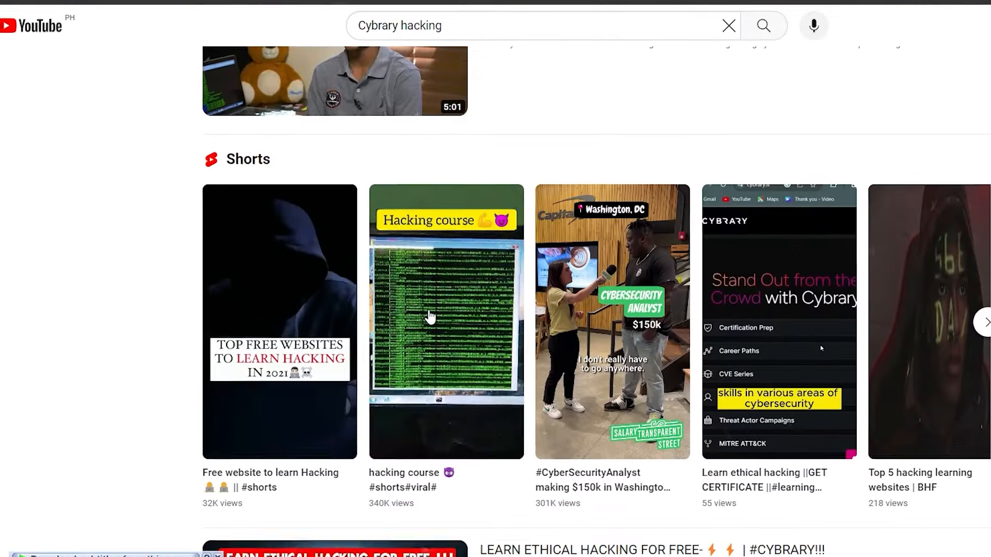
click(446, 322)
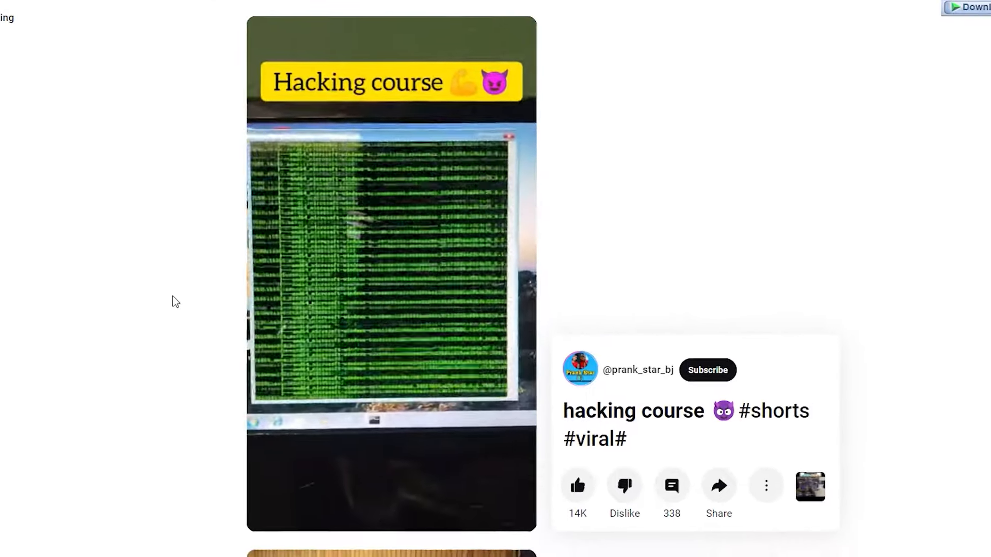
Browse the Cybrary hacking results down to the 'People also watched' full course listings.
scroll(up, 3)
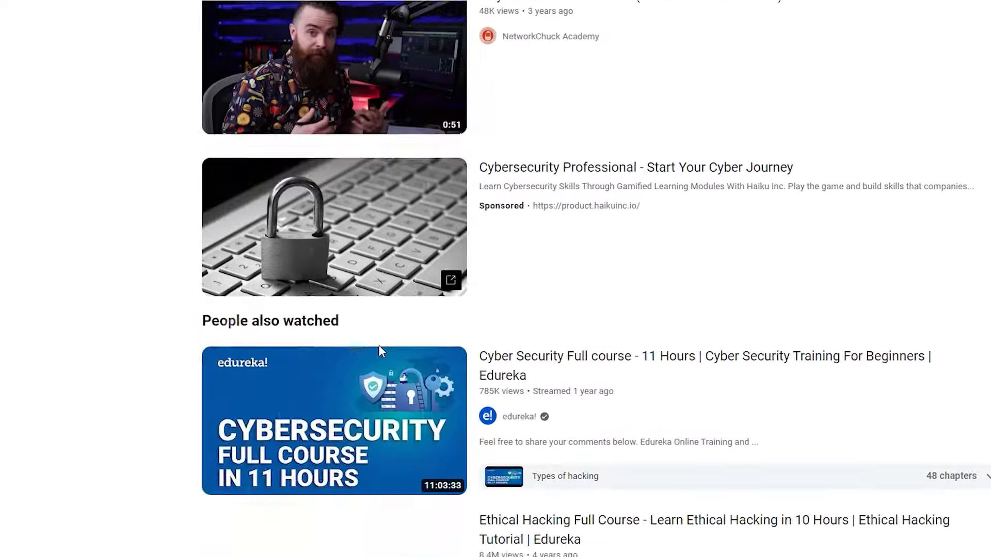
scroll(down, 3)
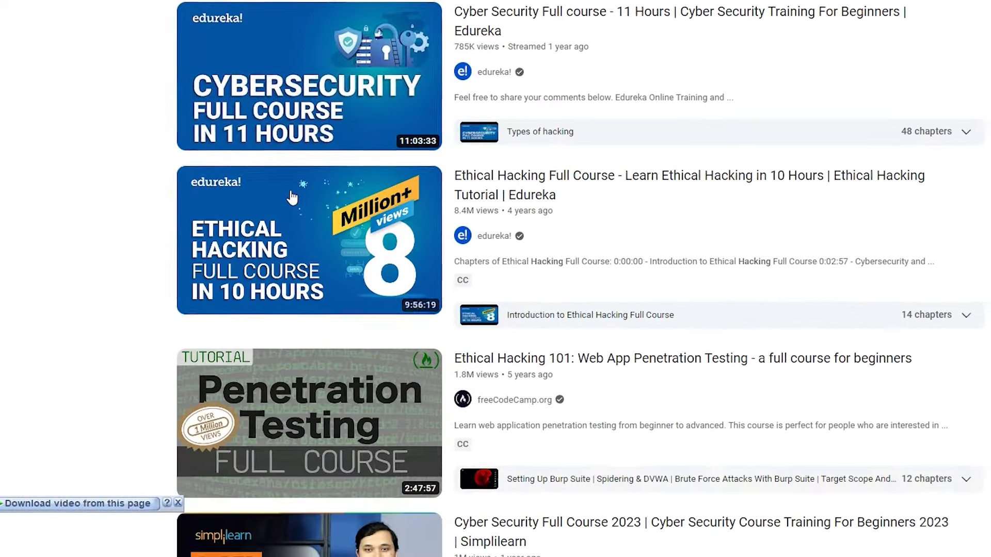
scroll(down, 3)
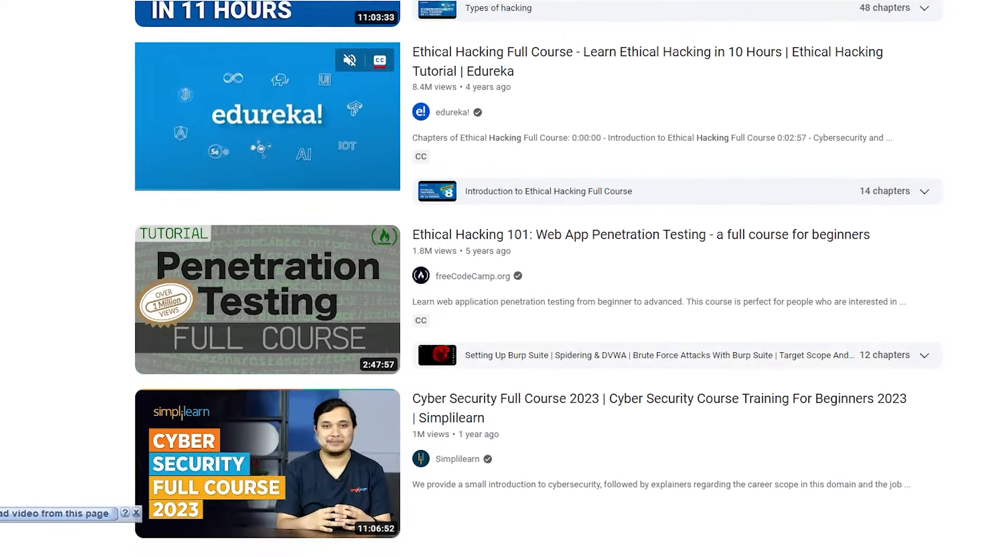
click(266, 114)
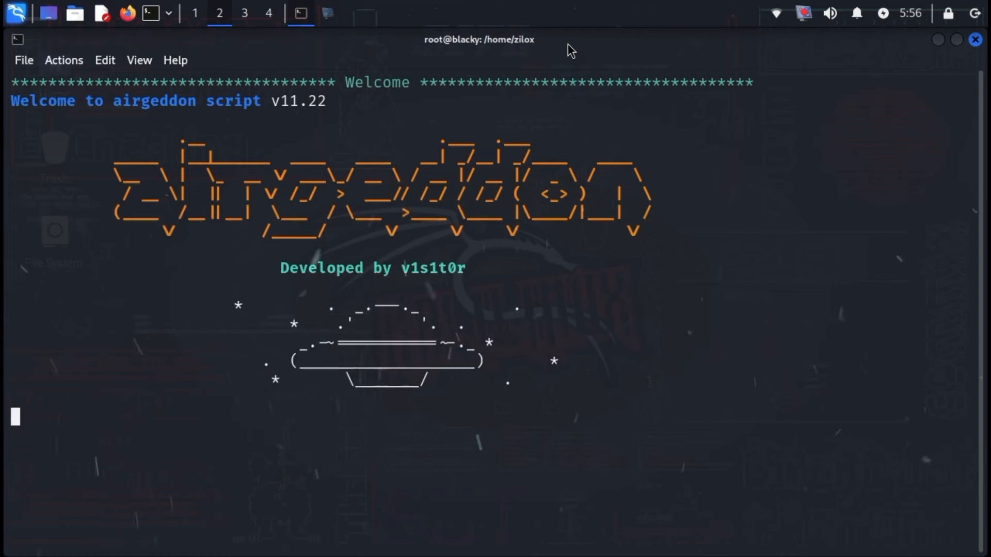
Advance airgeddon past its welcome screens so the essential and optional tools check runs.
key(Return)
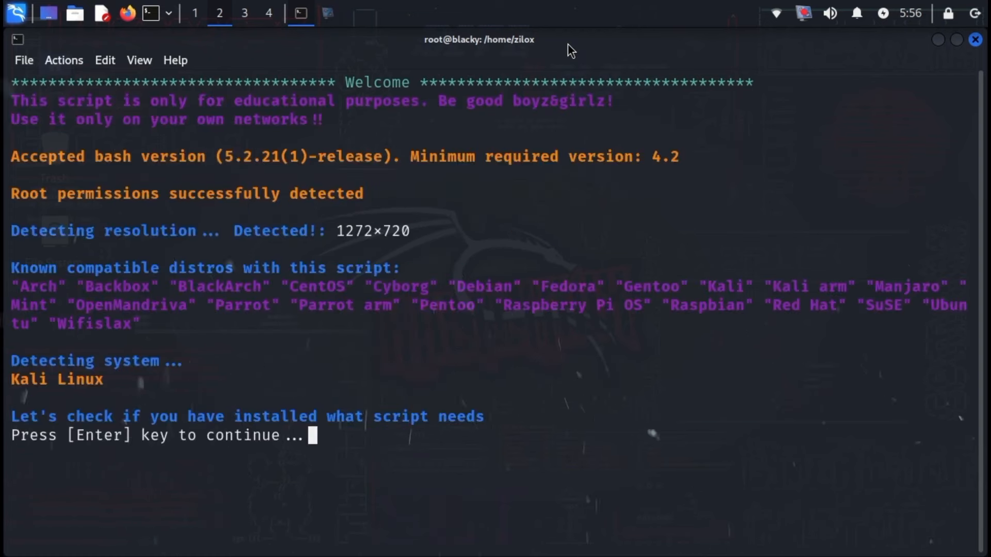
key(Return)
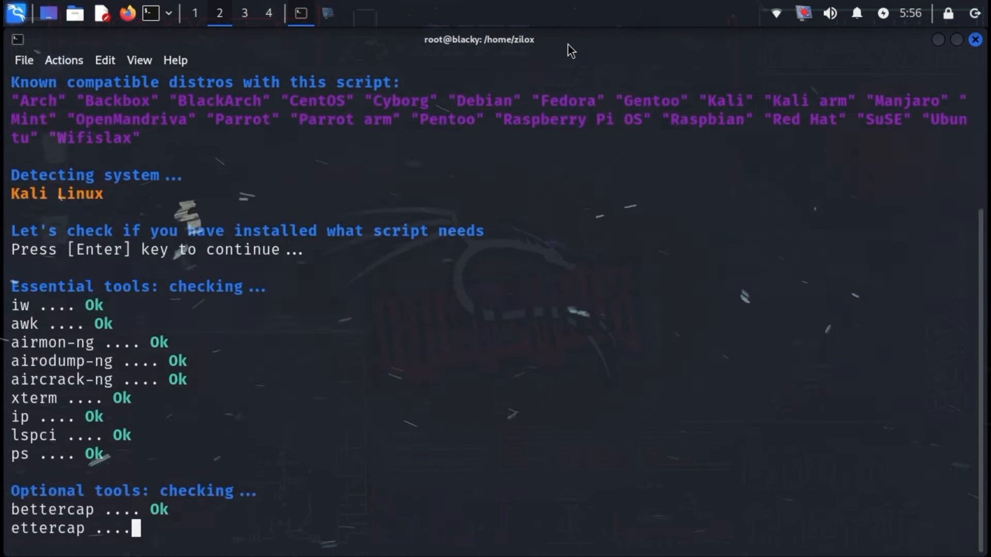
scroll(down, 3)
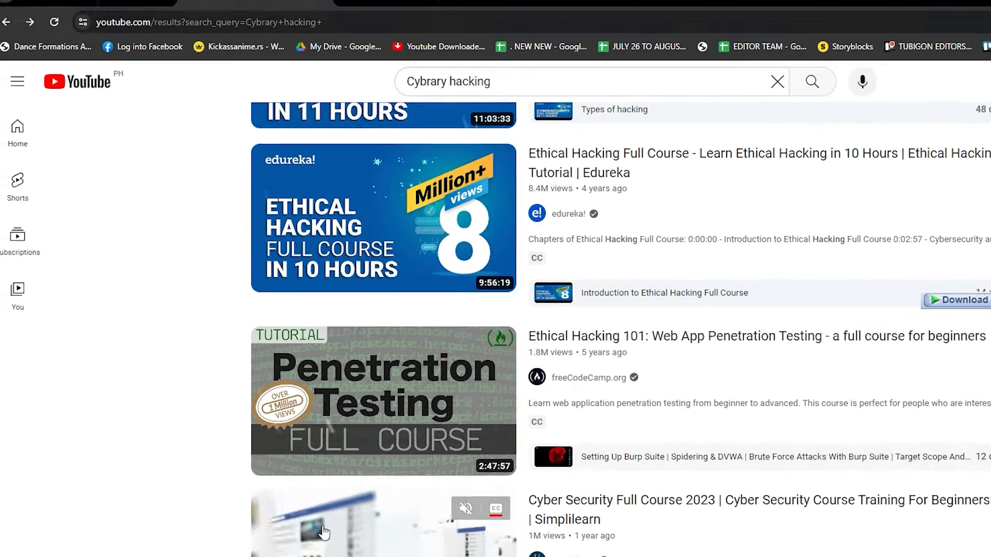
scroll(down, 3)
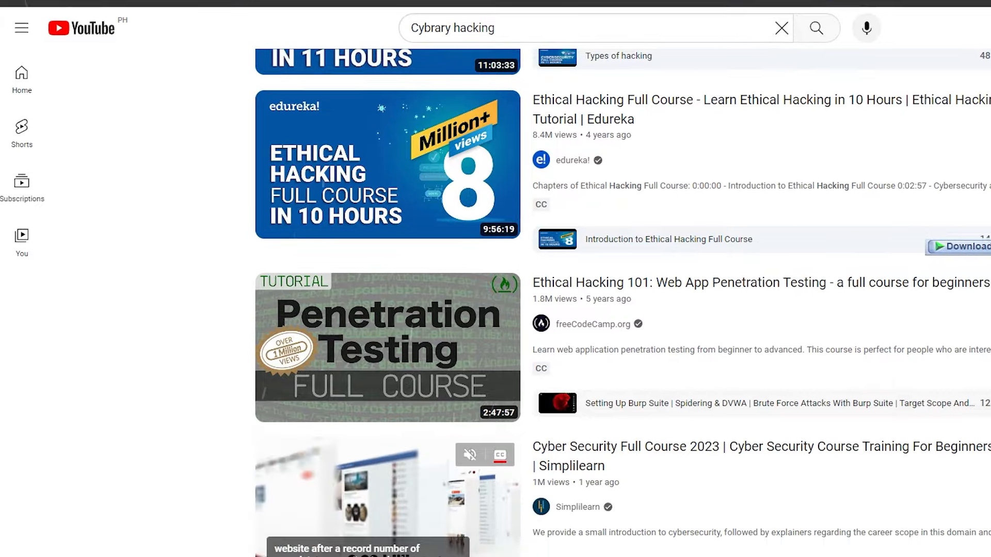
scroll(down, 3)
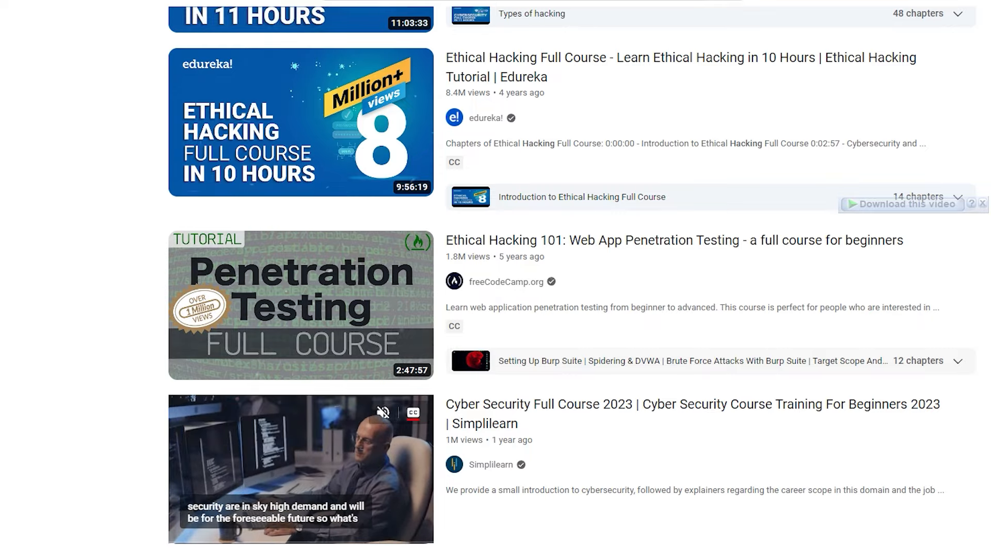
scroll(down, 3)
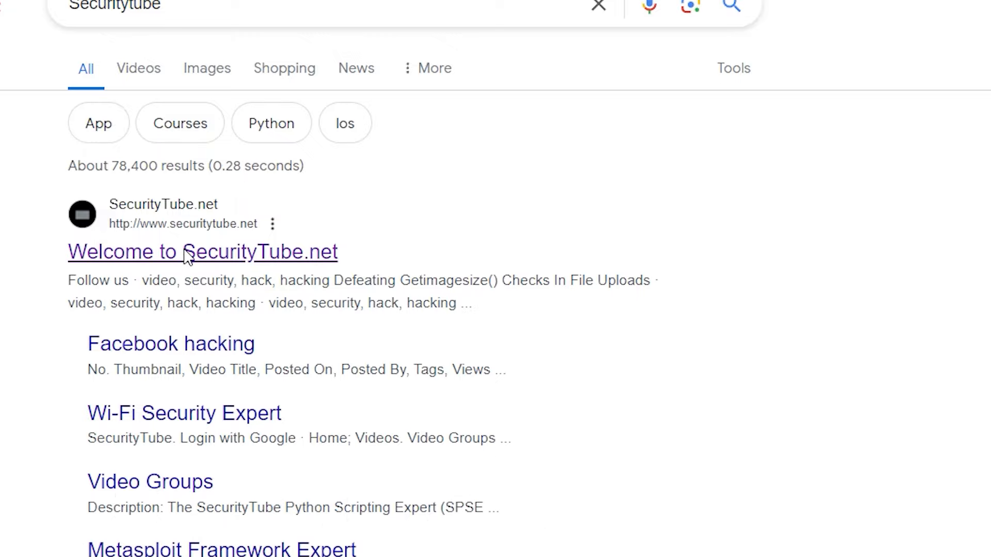
Browse SecurityTube.net's home page columns: Latest Videos, SecurityTube Originals and Hack of the Day.
click(202, 252)
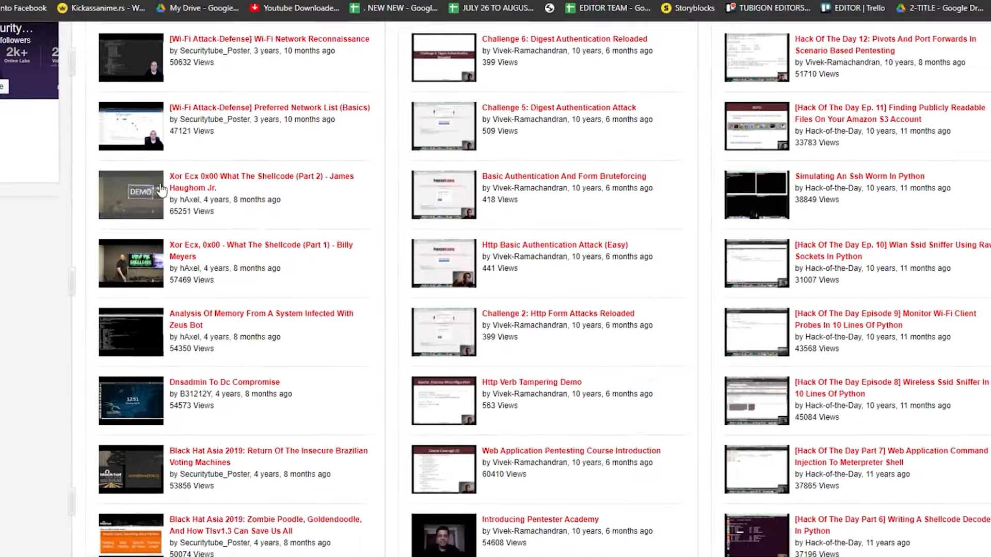
scroll(up, 3)
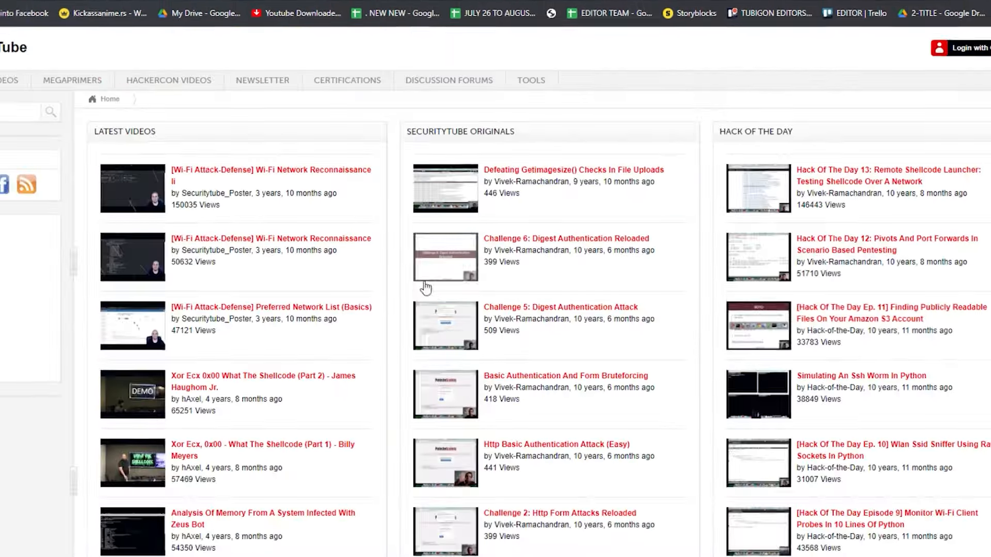
scroll(down, 3)
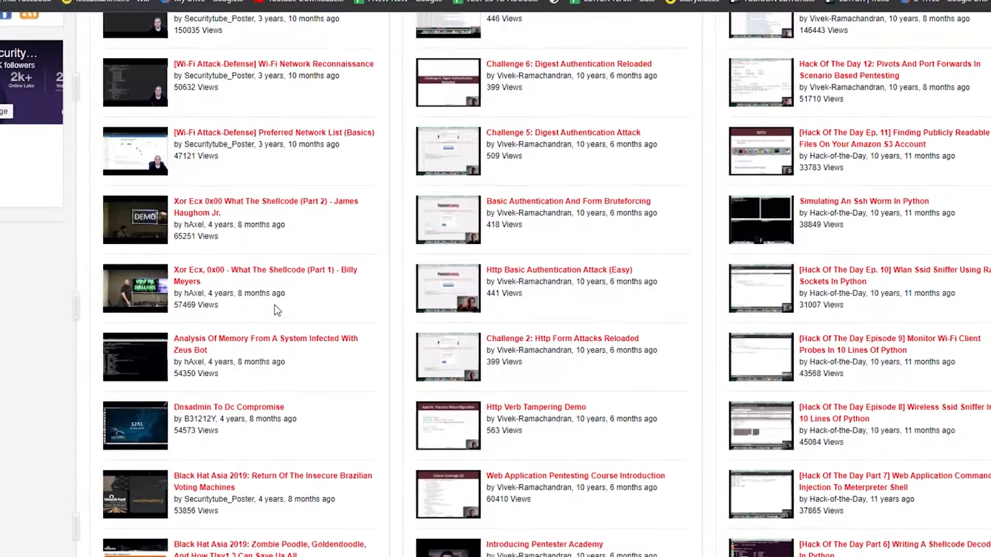
scroll(up, 3)
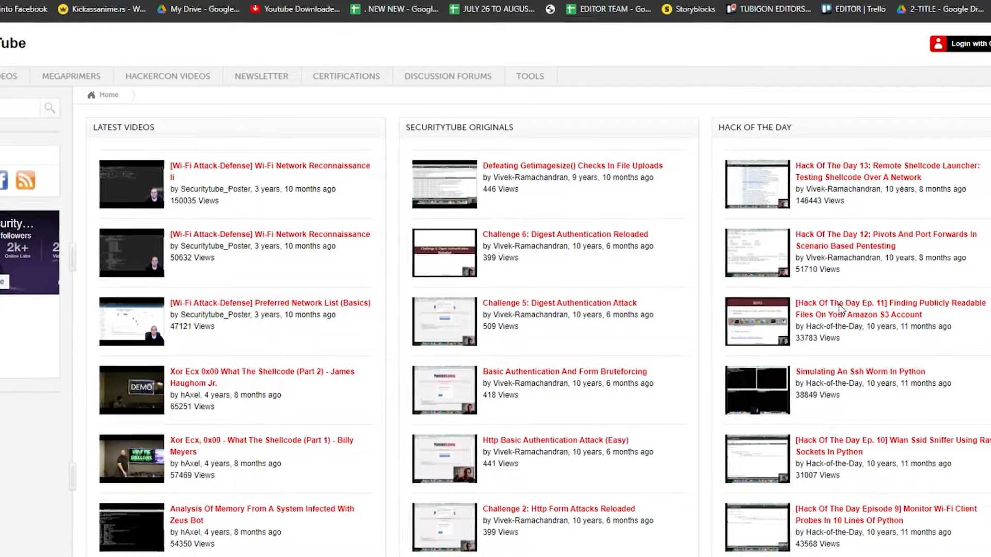
Start playing the Hack of the Day Ep. 11 video on publicly readable Amazon S3 files.
click(889, 308)
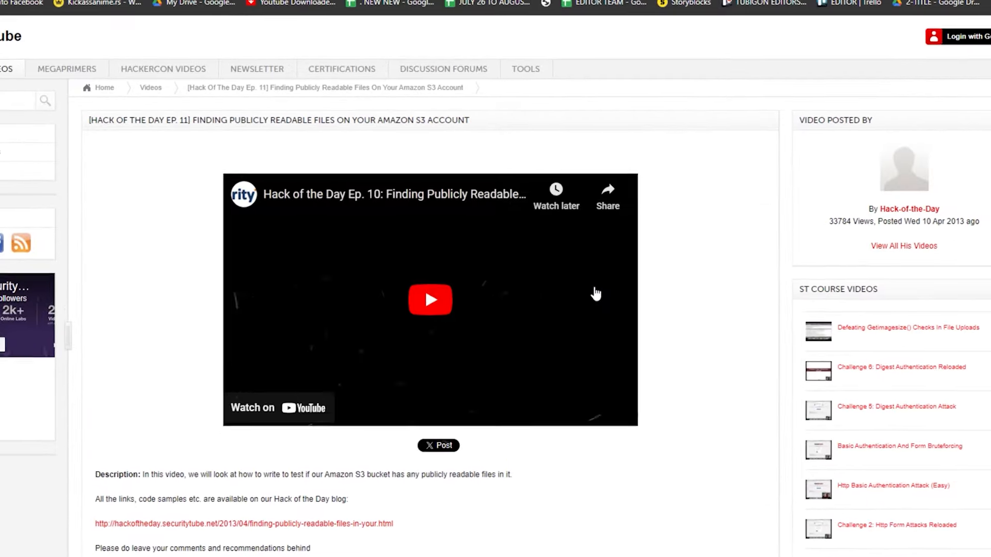
click(429, 299)
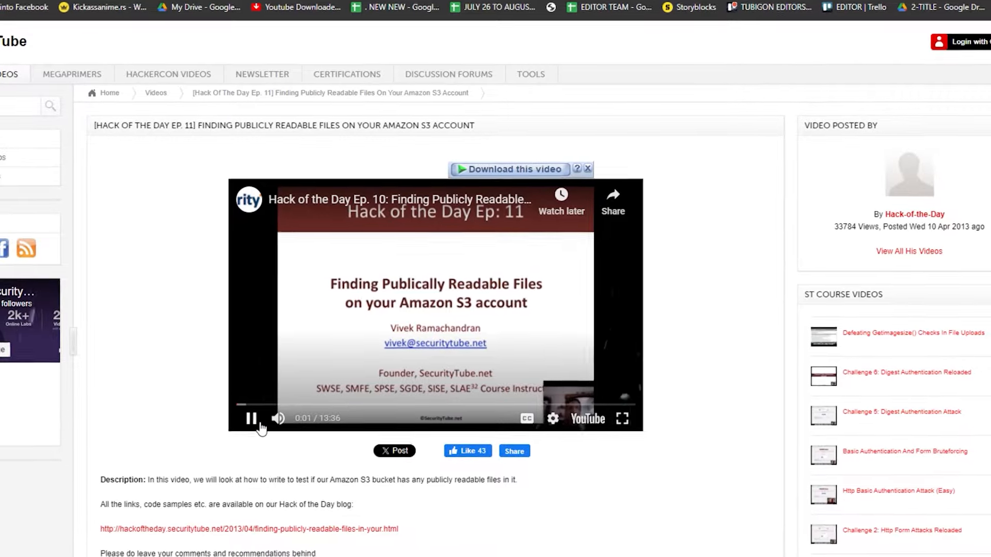
scroll(down, 3)
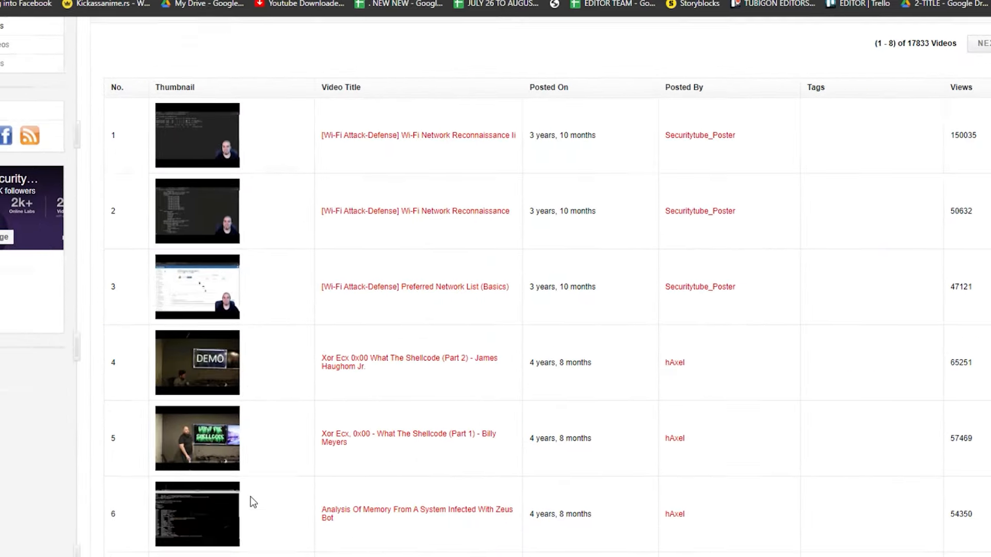
Look through the full Latest Videos table, then return to the SecurityTube.net home page.
scroll(down, 3)
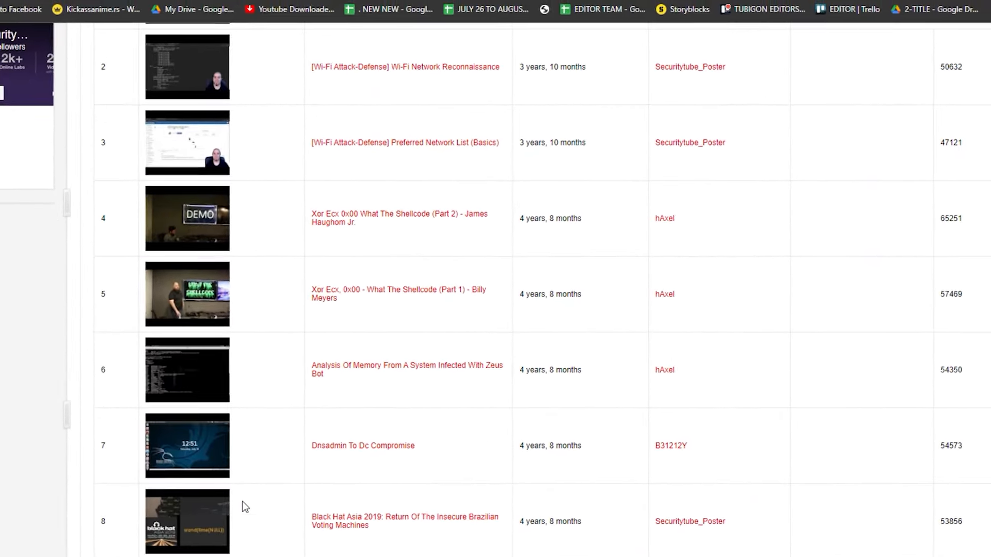
scroll(up, 3)
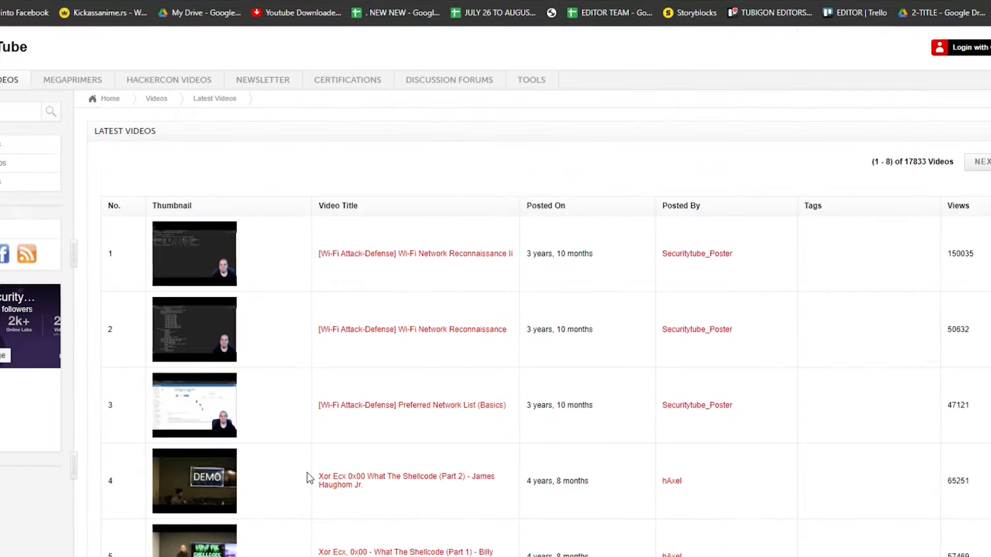
click(109, 99)
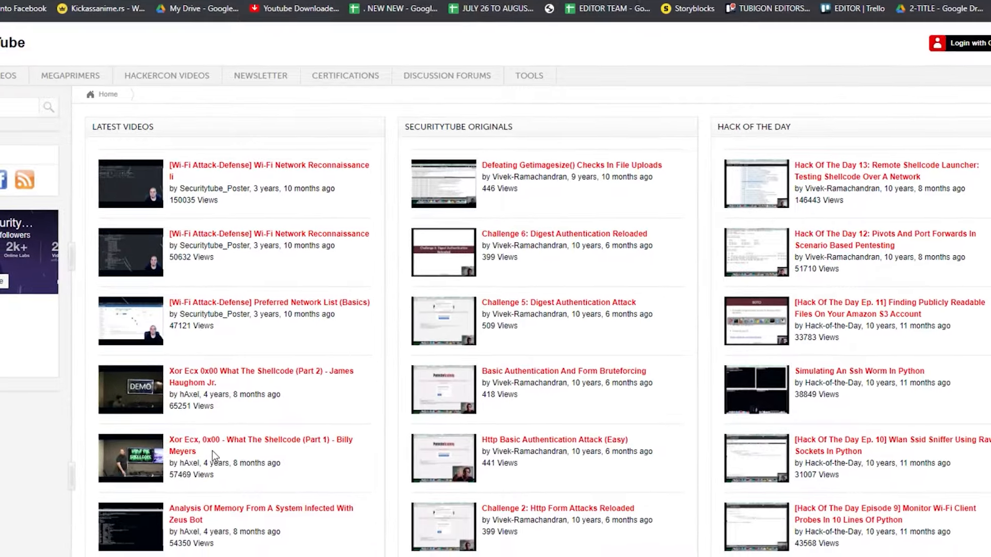
scroll(up, 3)
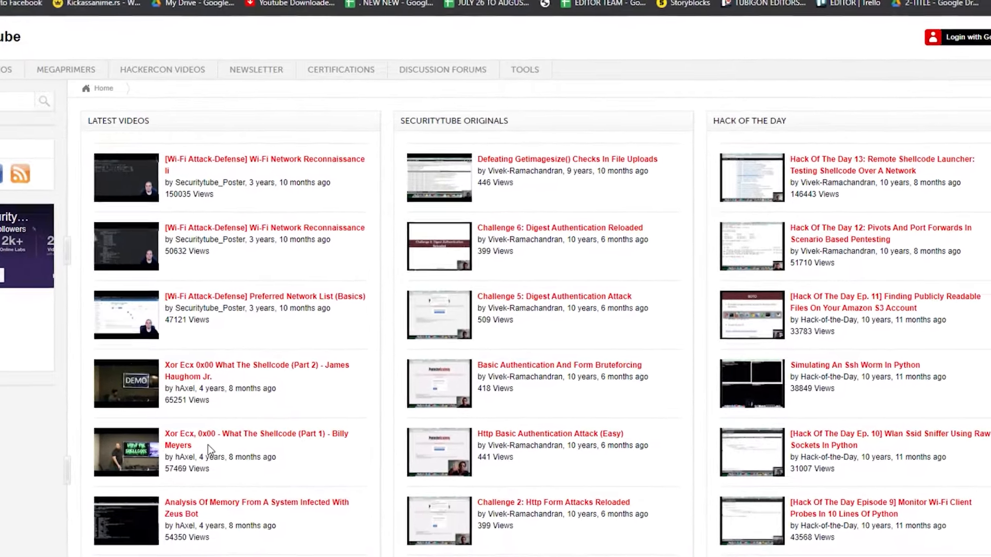
scroll(up, 3)
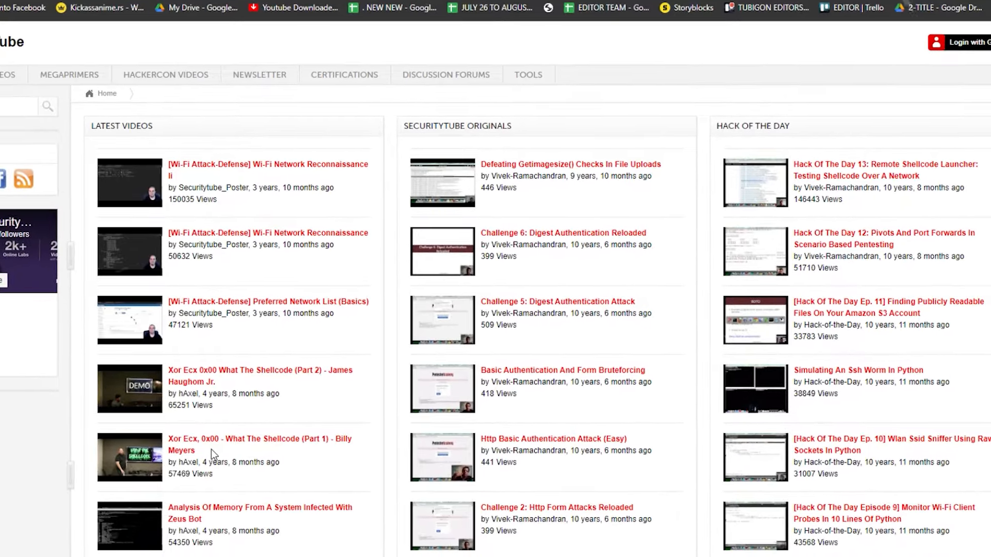
scroll(down, 3)
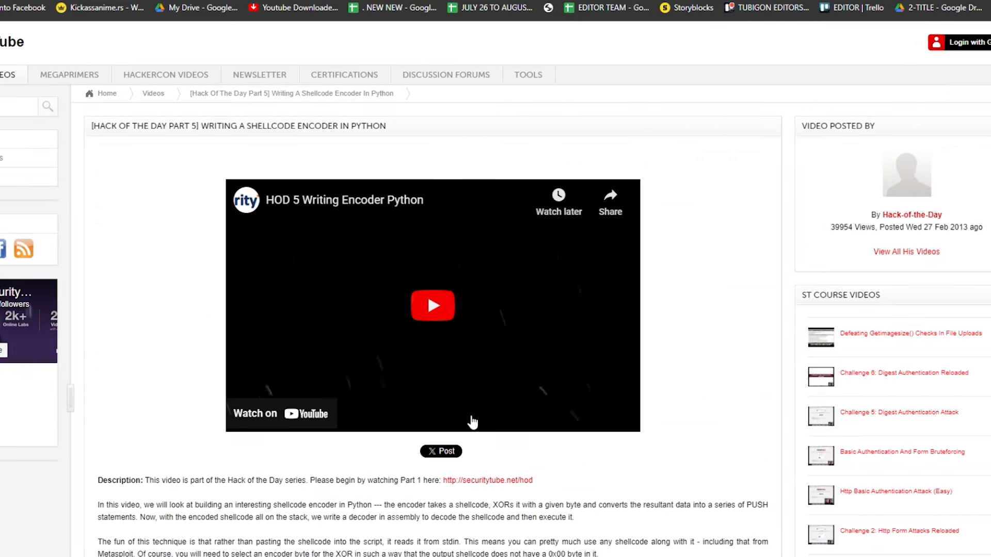
Play the Hack of the Day Part 5 shellcode encoder video and read its description and comments.
scroll(down, 3)
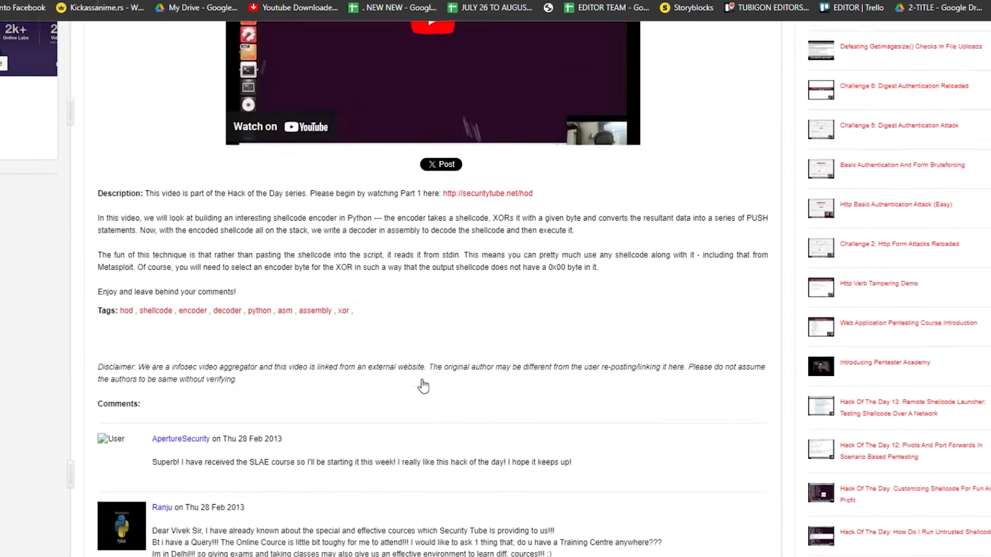
scroll(down, 3)
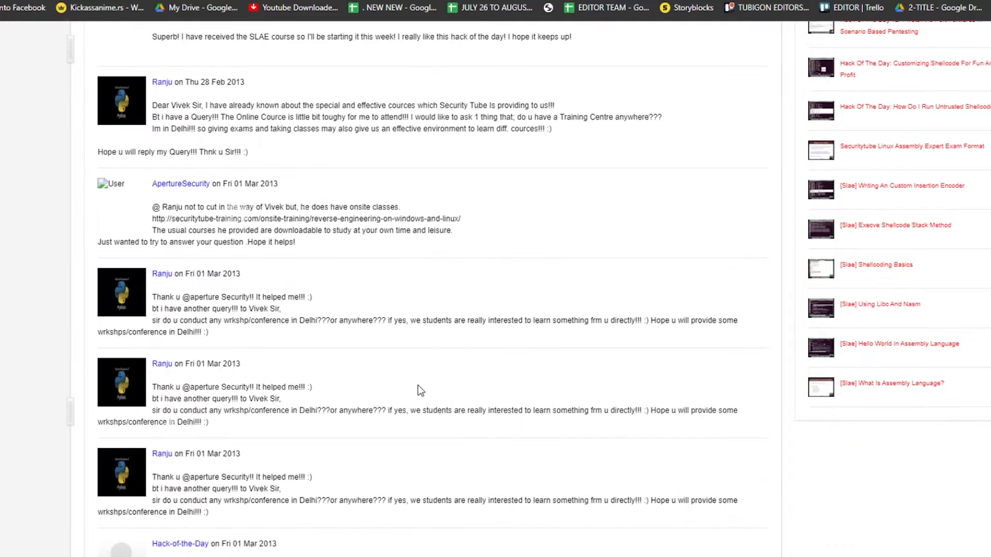
scroll(down, 3)
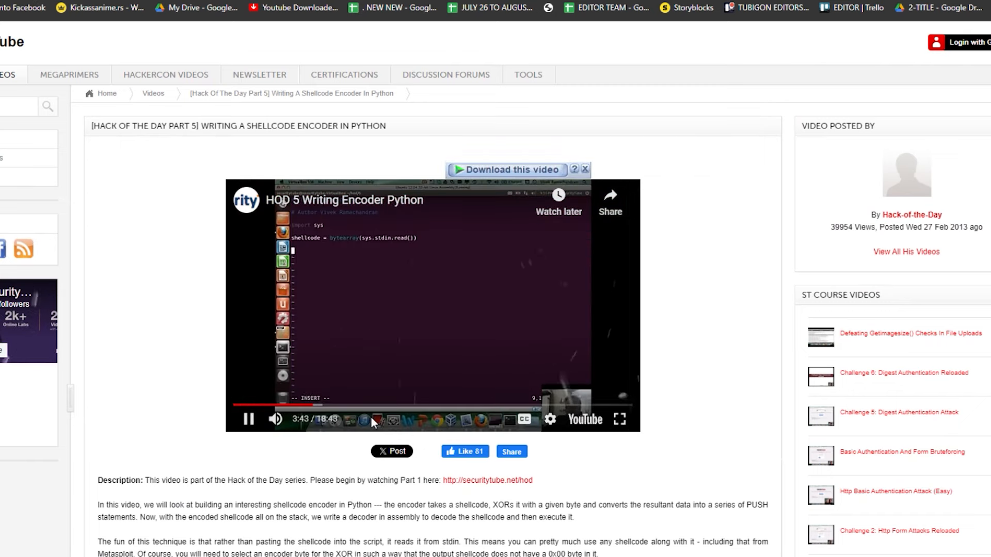
click(362, 405)
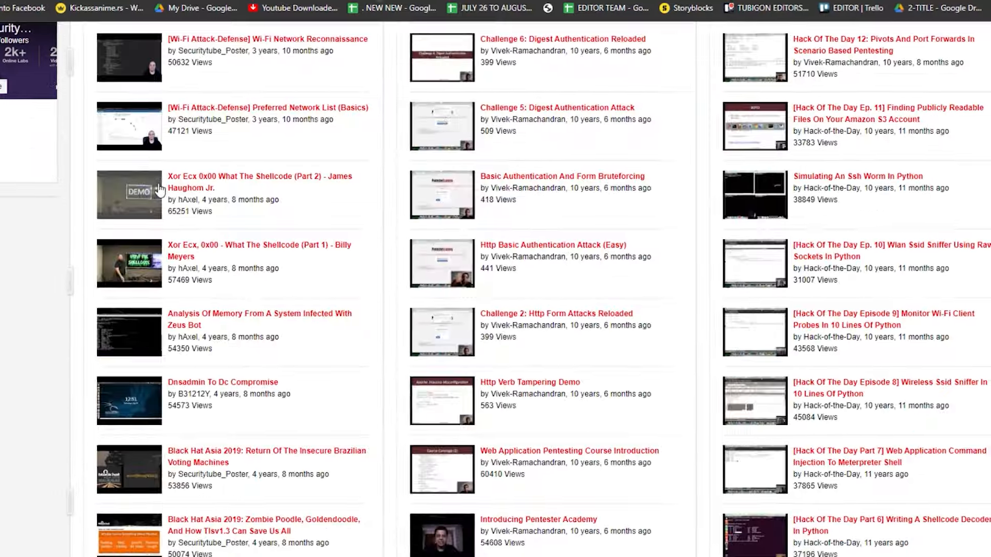
Reach the member-only 'Defeating Getimagesize() Checks in File Uploads' lesson from SecurityTube Originals.
scroll(down, 3)
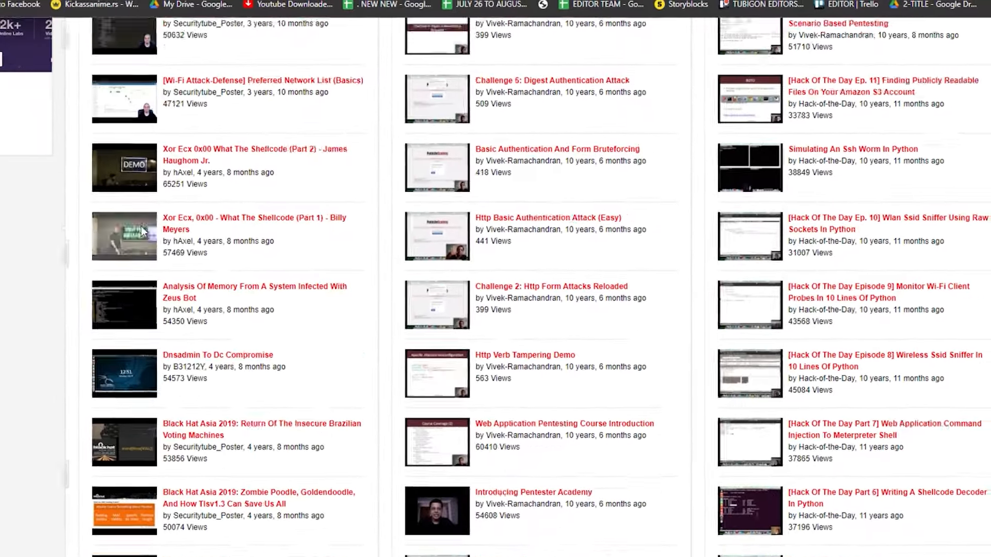
scroll(up, 3)
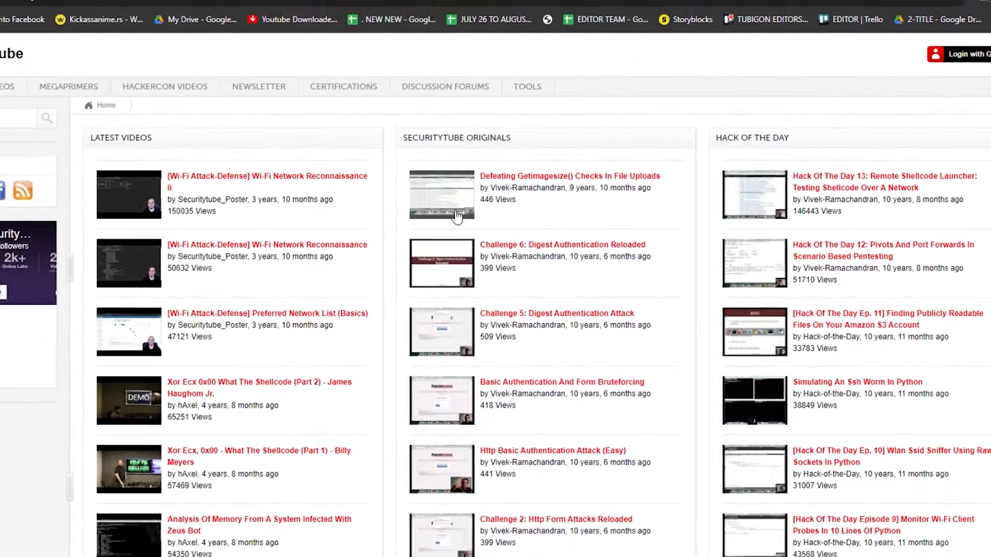
click(441, 195)
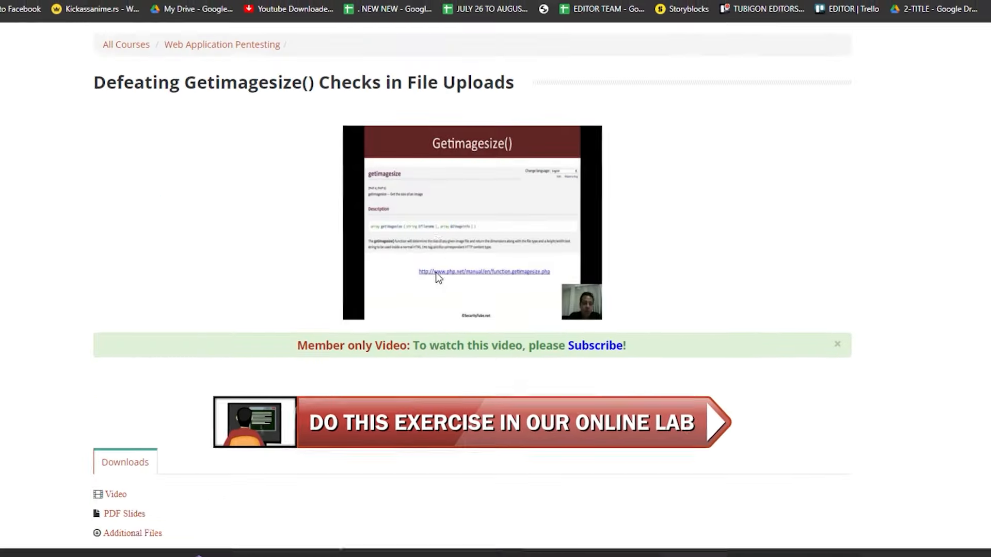
scroll(down, 3)
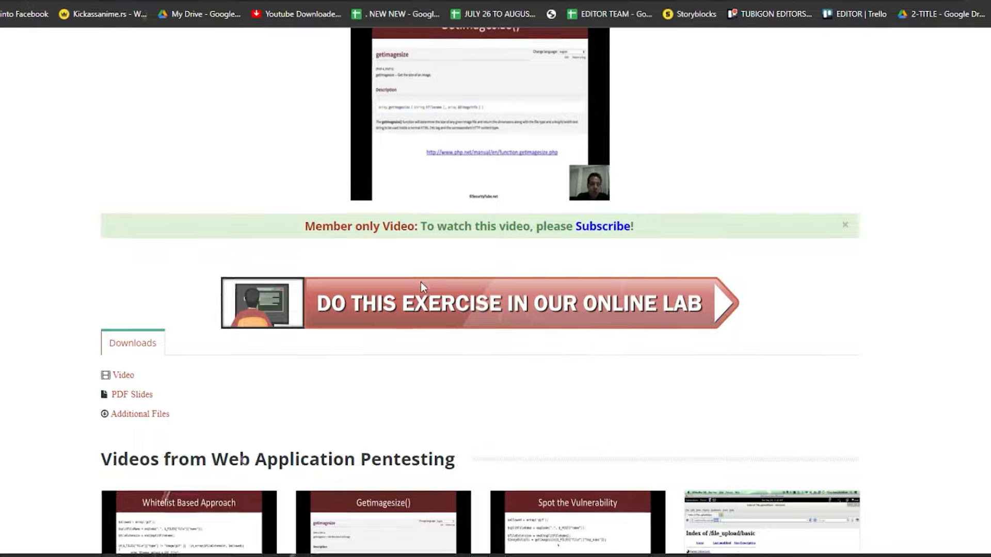